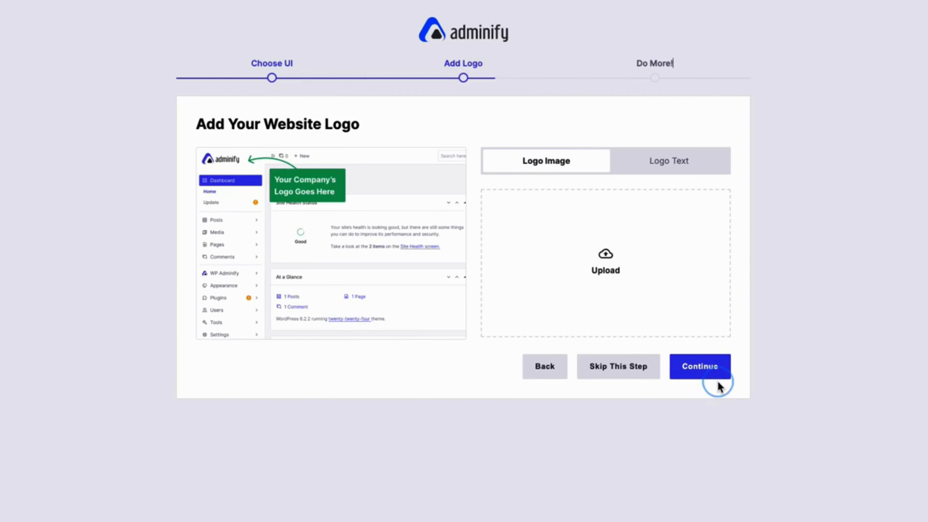
- Continue past Add Logo in the wizard and enter Adminify Options from the Do More step
click(701, 366)
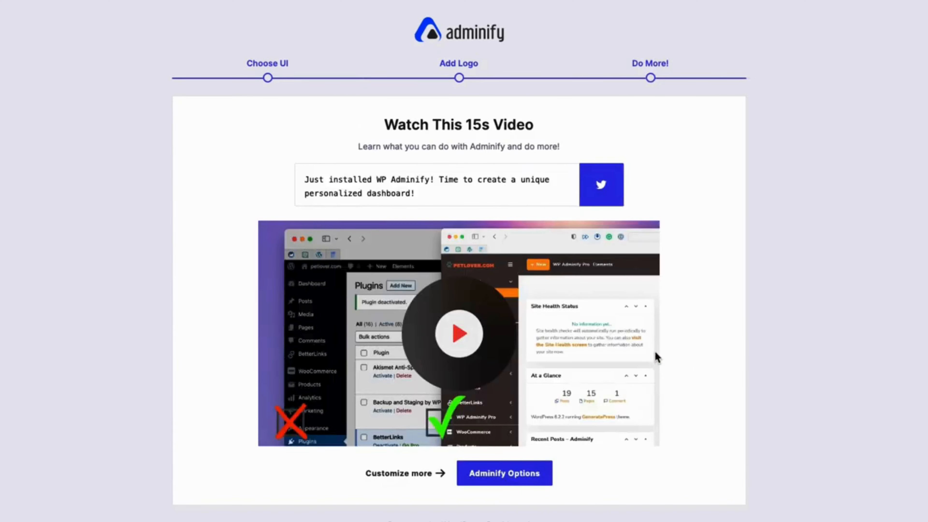
click(505, 474)
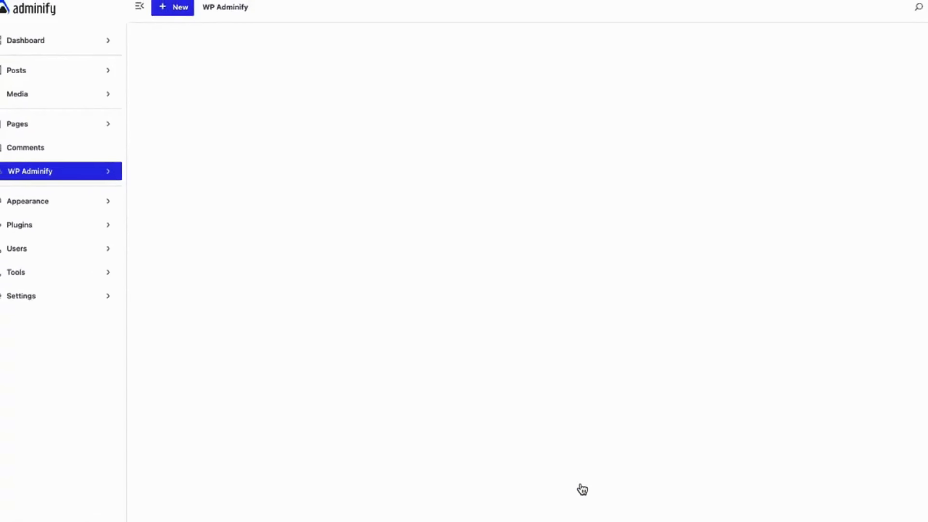
- Apply the red UI template in Customize, then move Pages above Dashboard in the Menu Editor
click(30, 171)
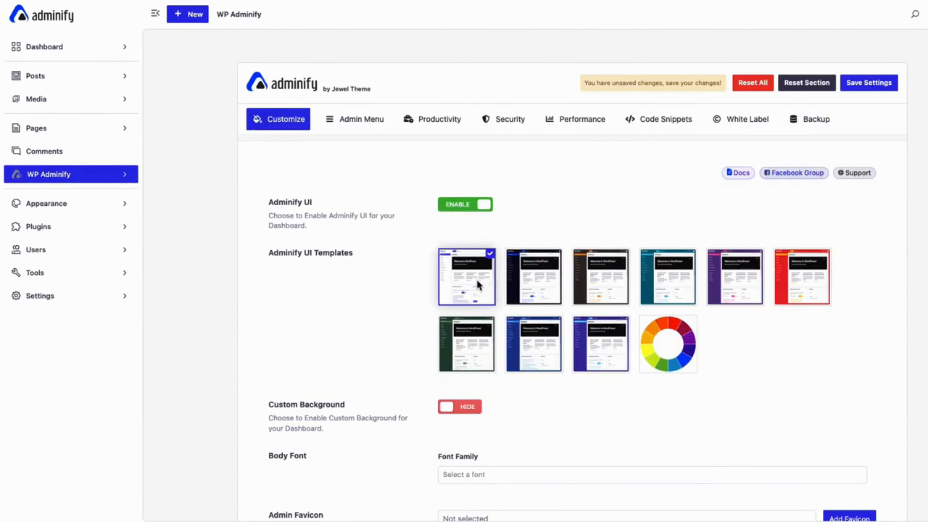
click(803, 279)
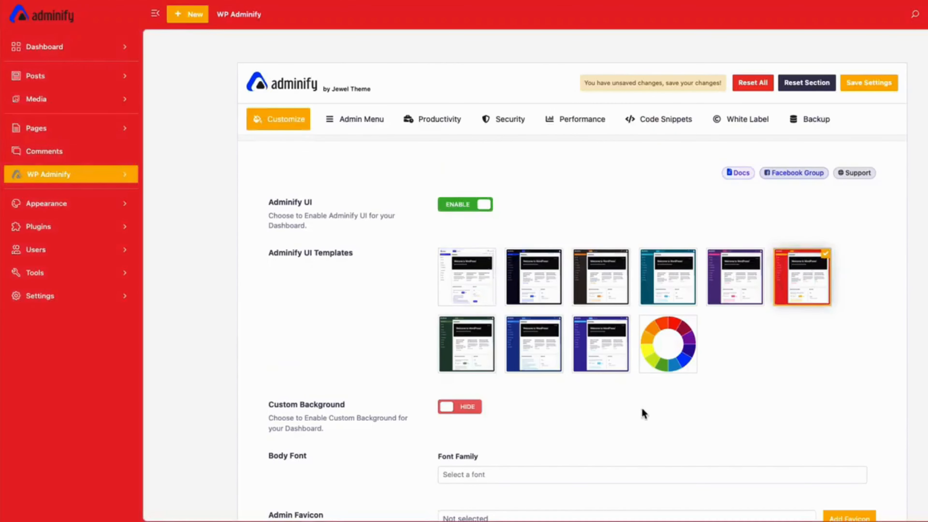
click(43, 47)
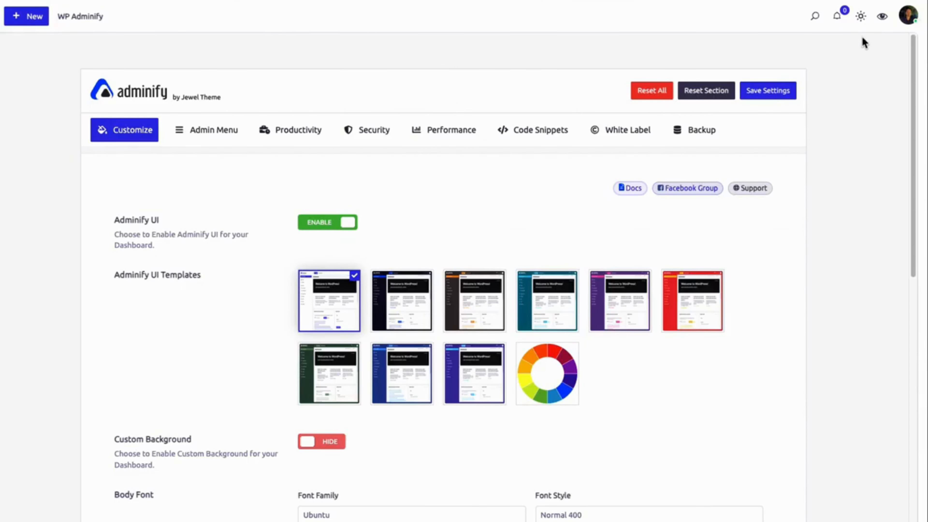
click(860, 15)
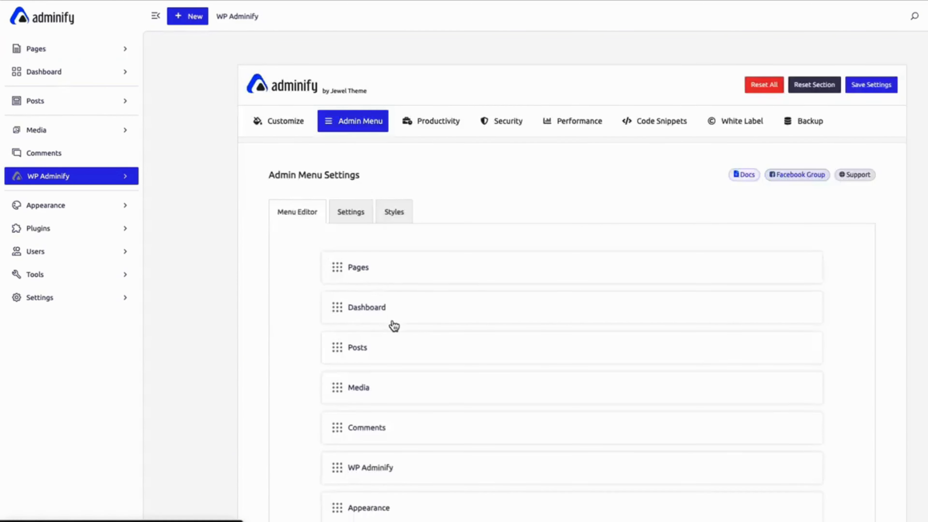
- Hide the Pages menu from Editors, review its submenu items and add a new submenu item
click(359, 267)
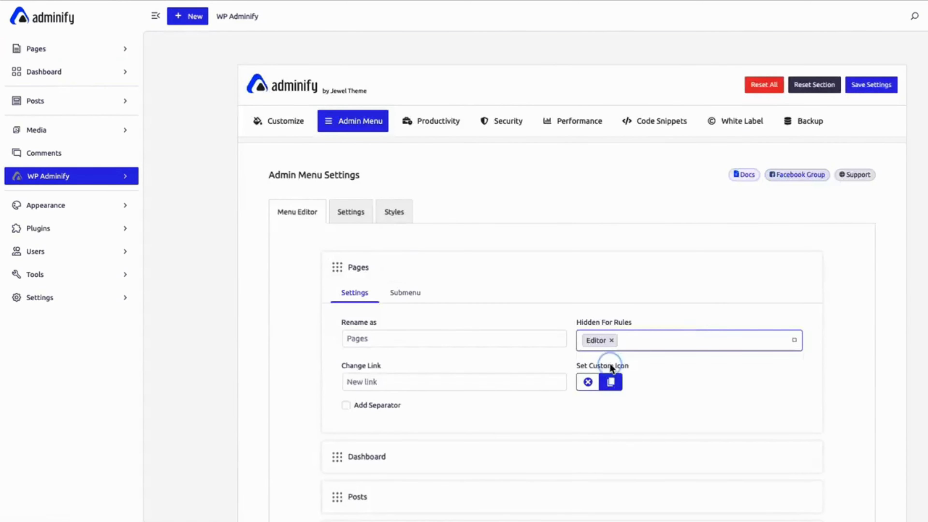
click(405, 293)
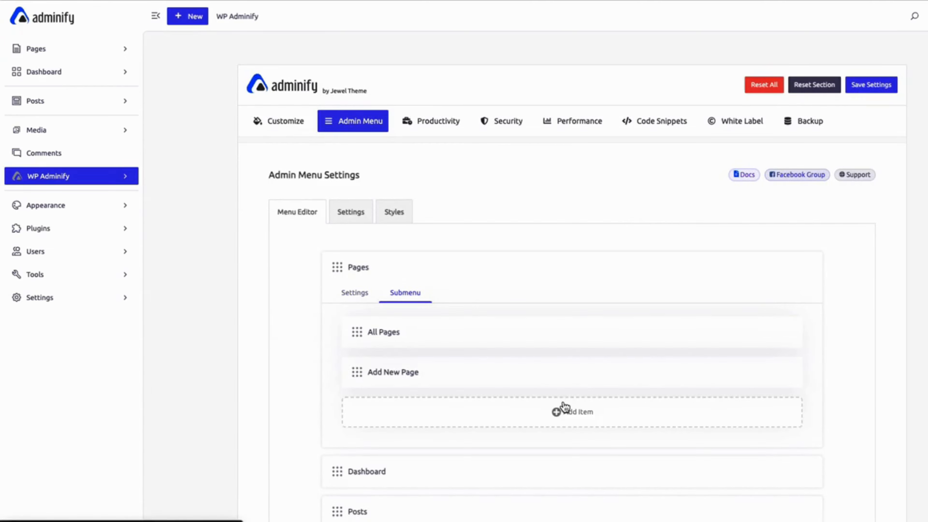
click(568, 411)
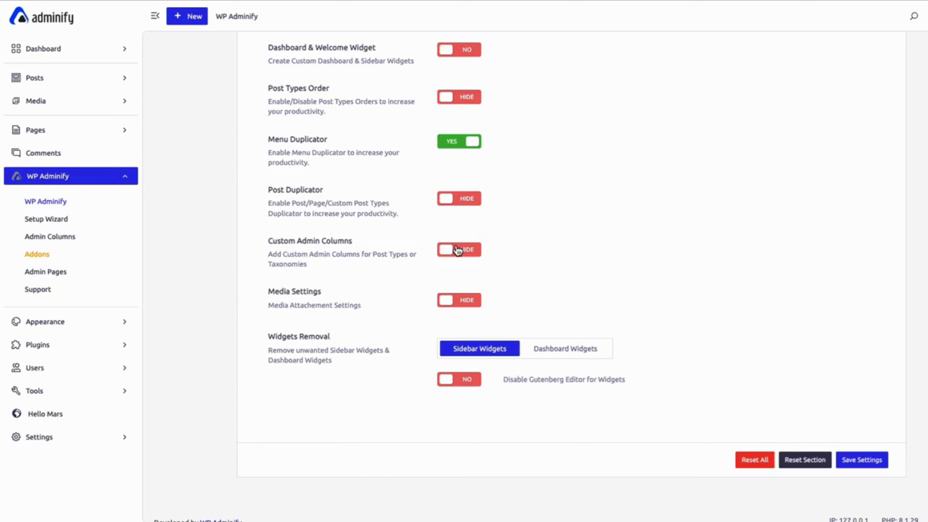
- Switch Custom Admin Columns on under Productivity, then reach Security's Login/Register redirect URL
click(447, 250)
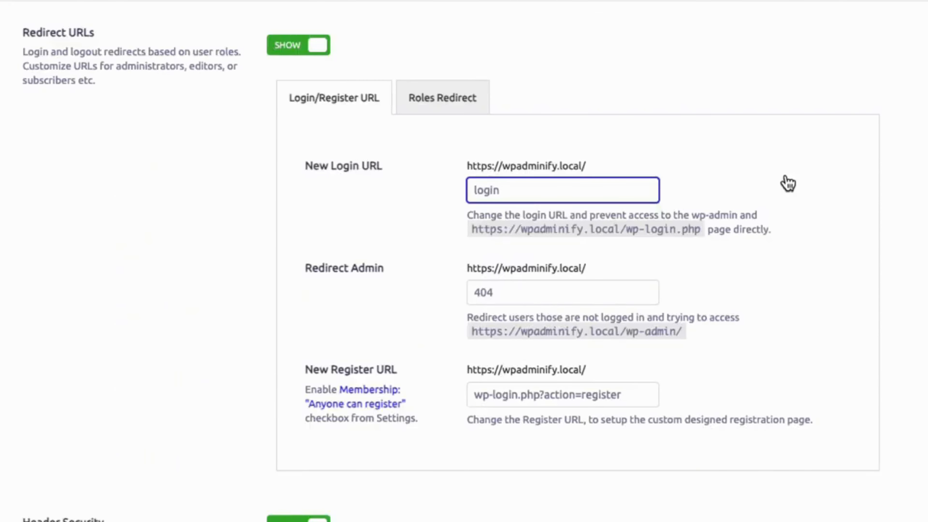
- Enter new-login as the New Login URL and move on to the Performance settings
text(new-login)
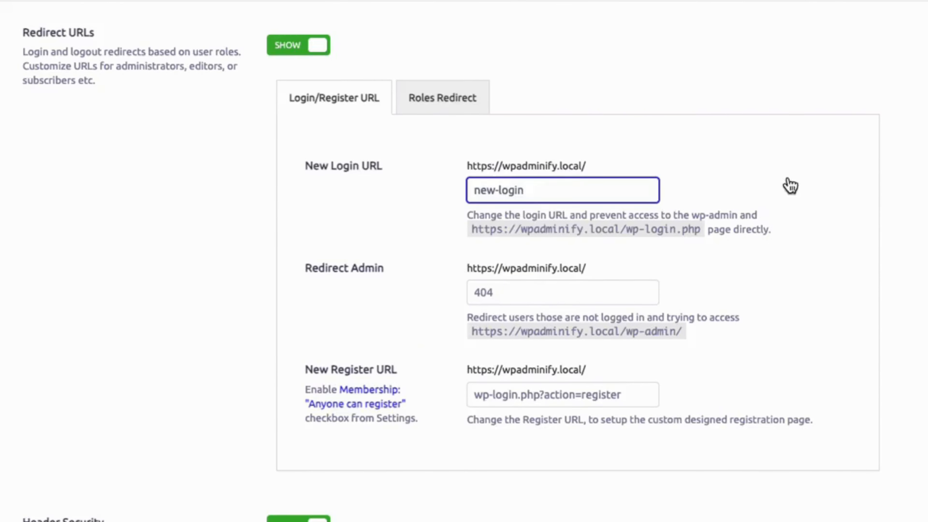
scroll(down, 3)
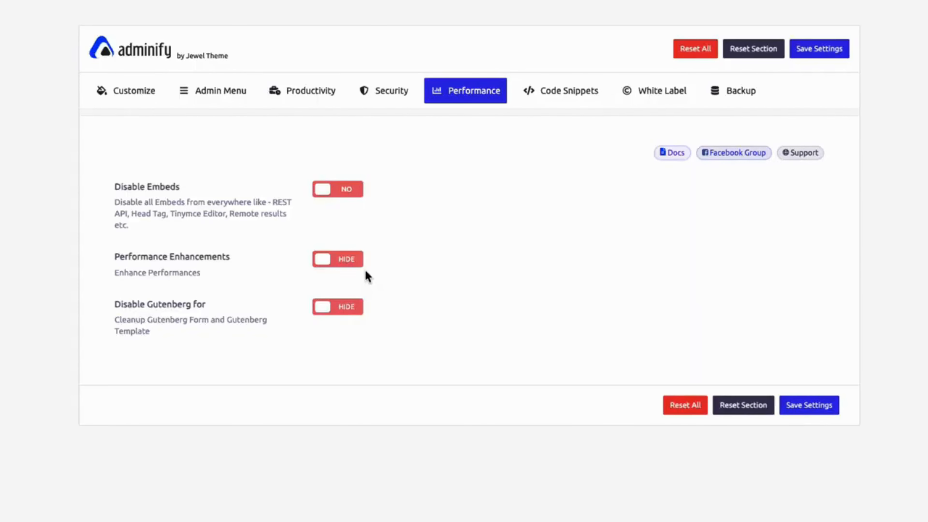
- Enable Disable Embeds, Performance Enhancements and Gutenberg cleanup and save the performance settings
click(343, 260)
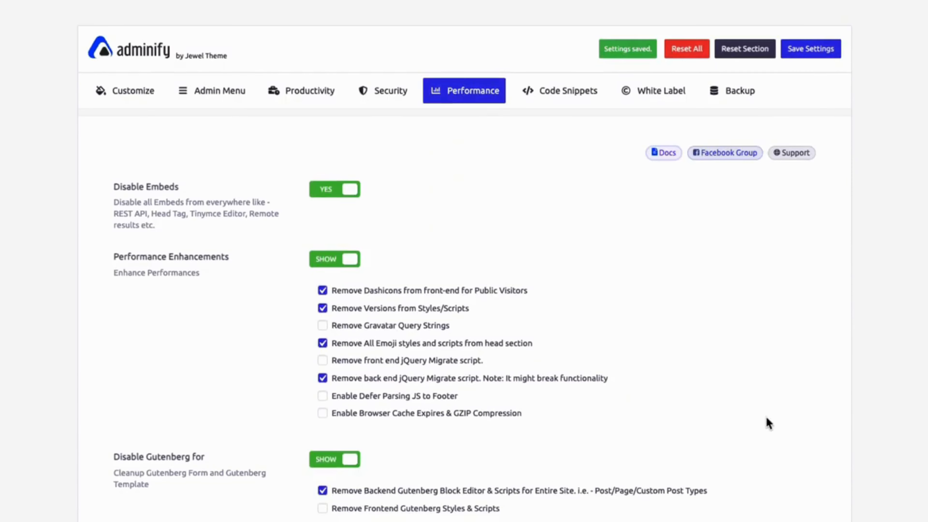
click(567, 90)
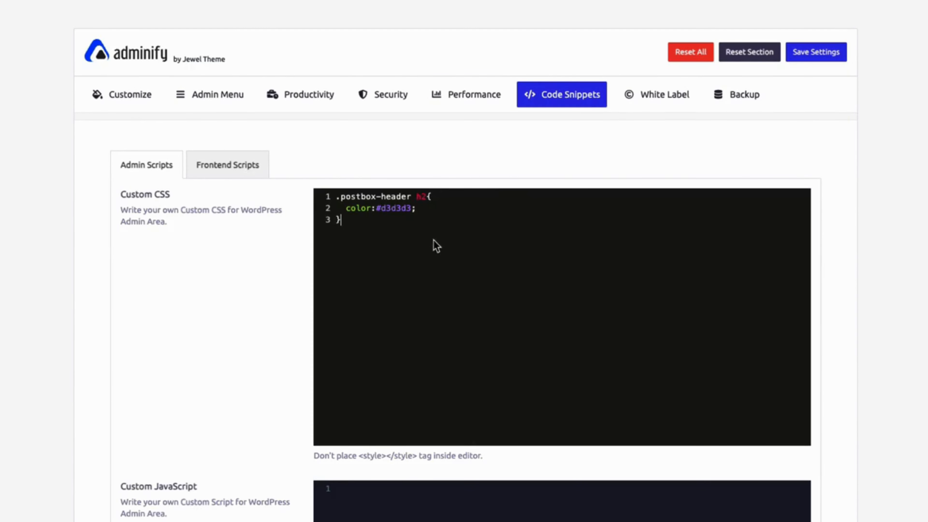
- Start a Frontend Scripts snippet titled 'Post Title', then go to White Label
click(229, 165)
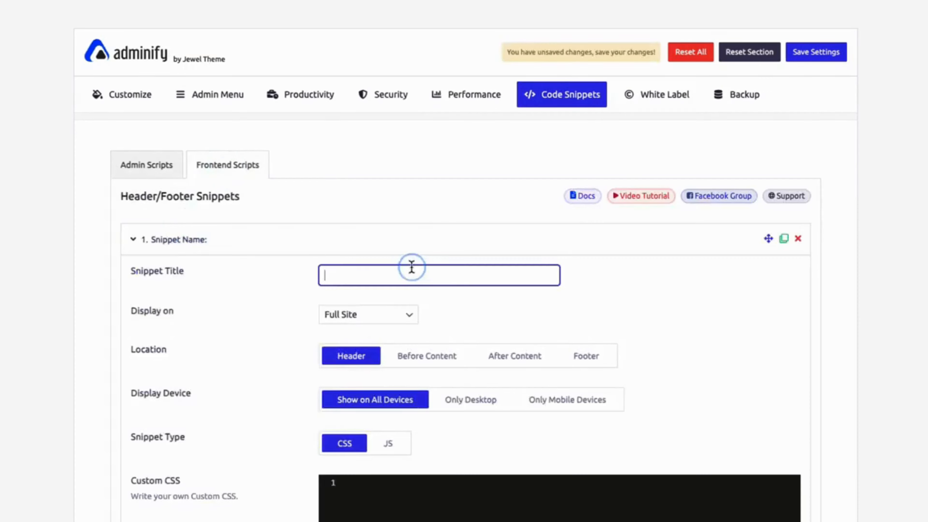
text(Post Title)
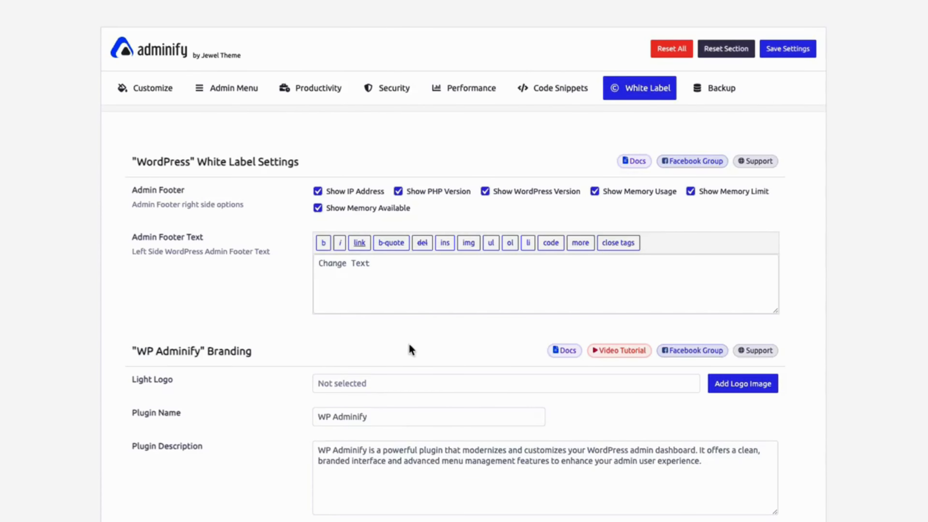
- Choose the Master Addons logo from the Media Library as the Light Logo and select it
click(743, 384)
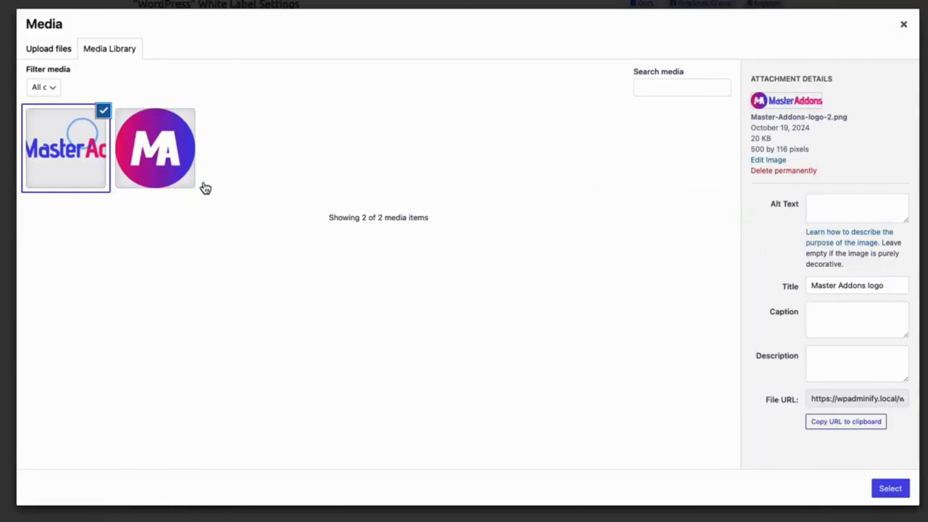
click(890, 489)
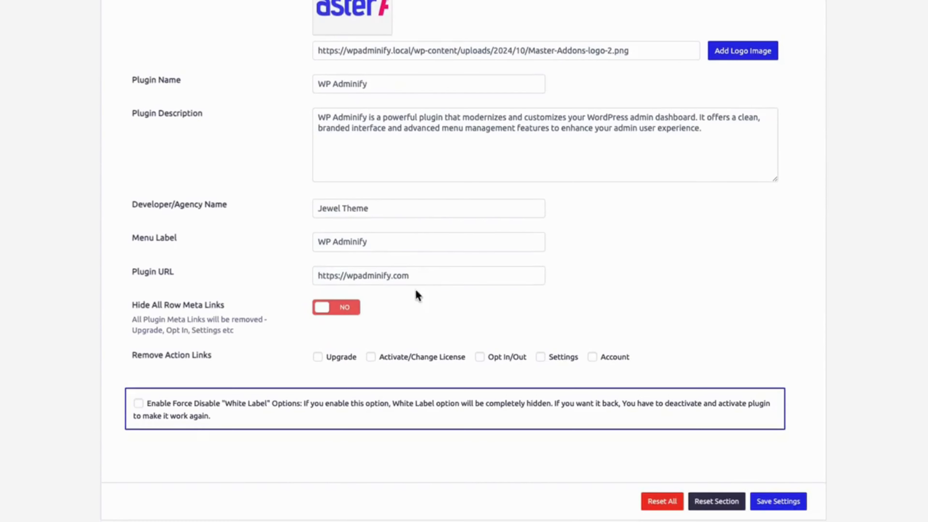
click(779, 502)
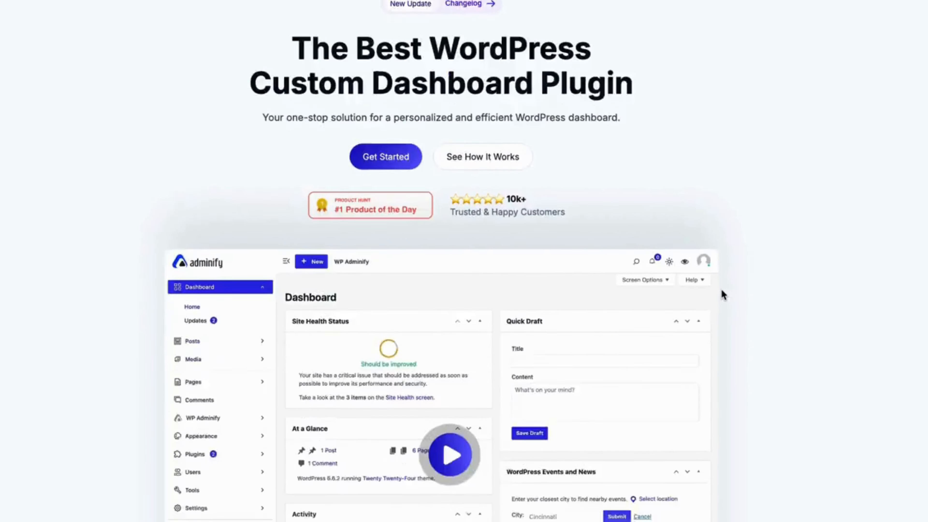
- Show the Code Snippets feature overview on the homepage, then scroll to the customer testimonials
scroll(down, 3)
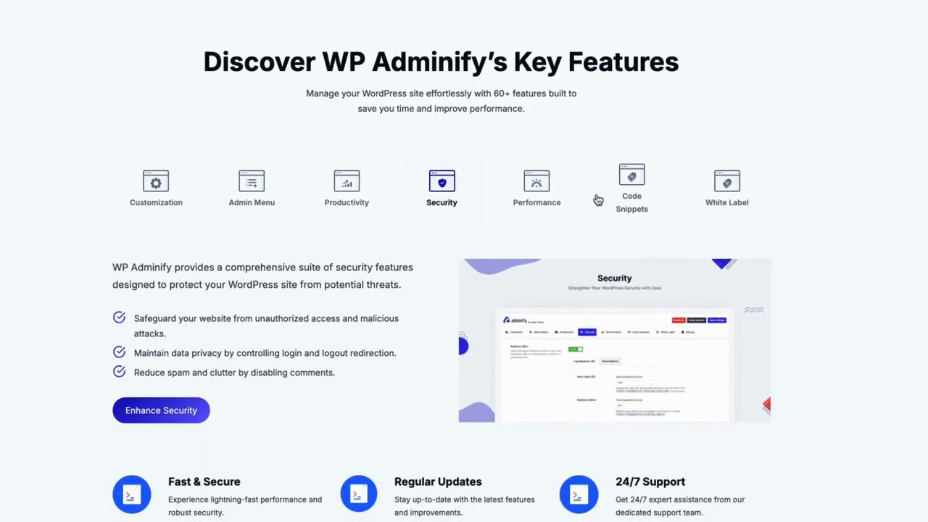
click(632, 176)
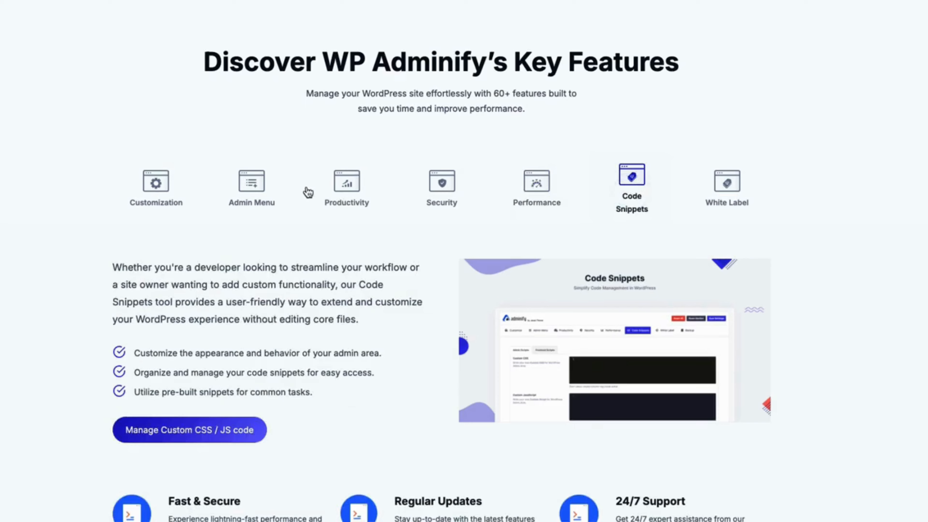
scroll(down, 3)
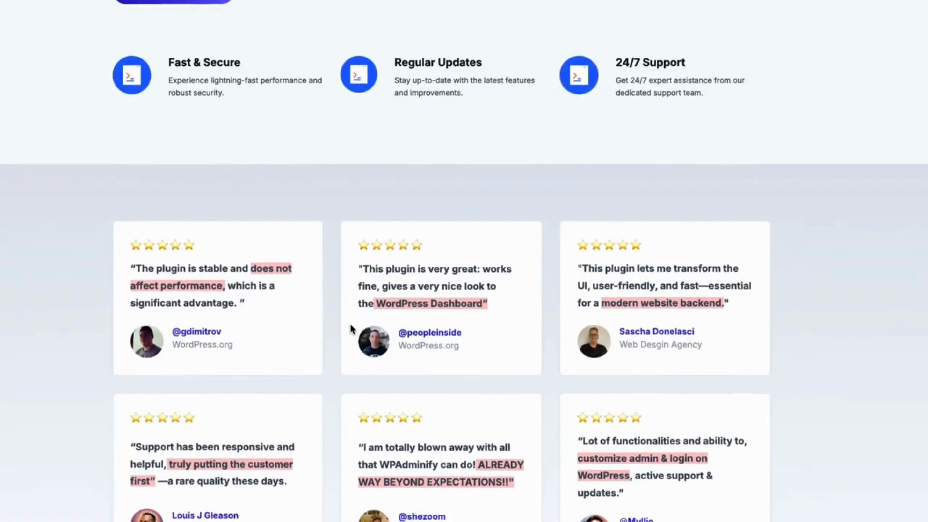